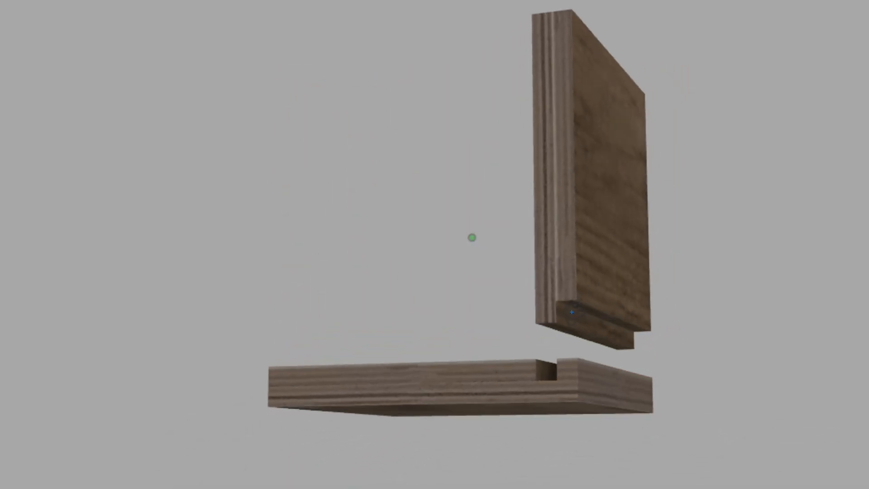
- Leave the dado joint preview and start a new, empty untitled design
drag(577, 311, 726, 344)
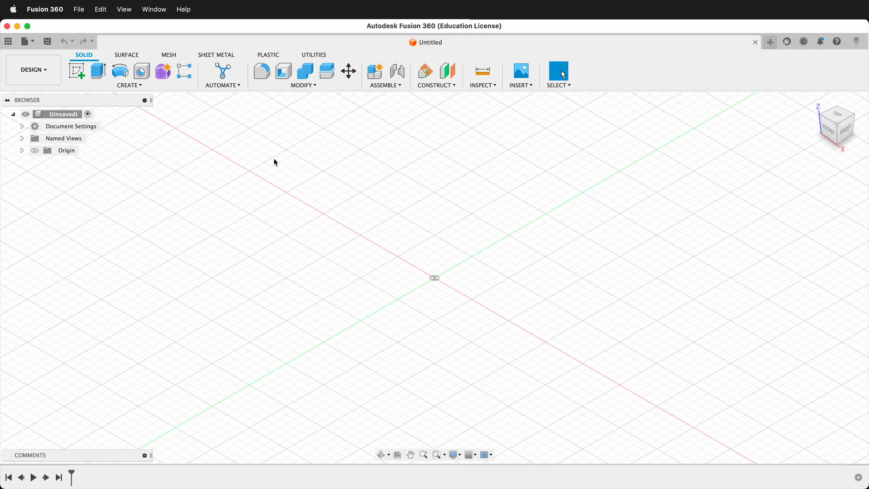
- Create a new active component named 'Groove'
click(129, 85)
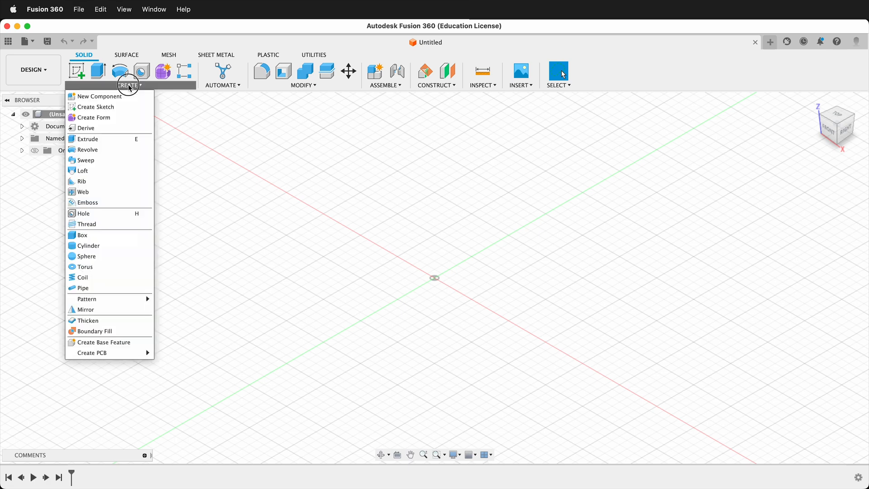
click(99, 96)
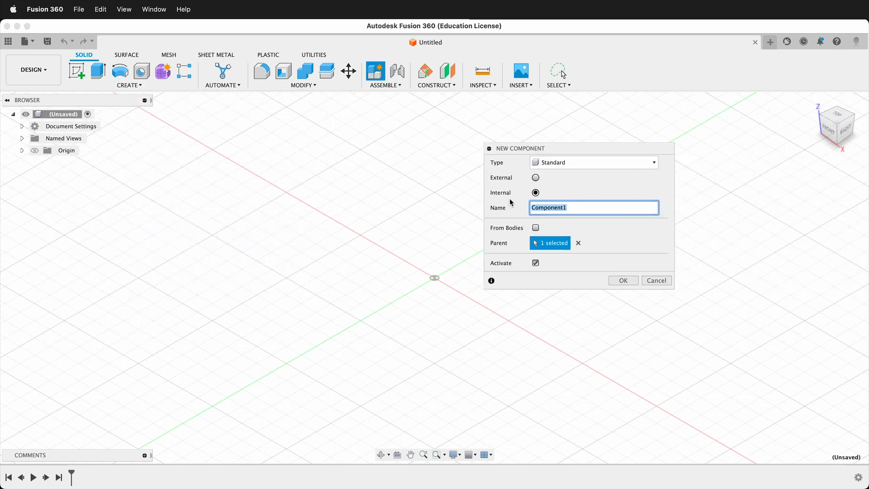
text(Groove)
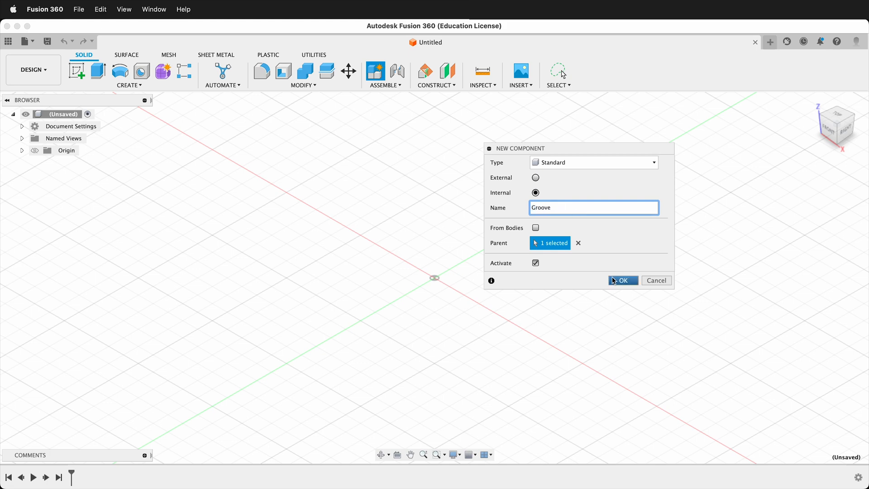
click(623, 281)
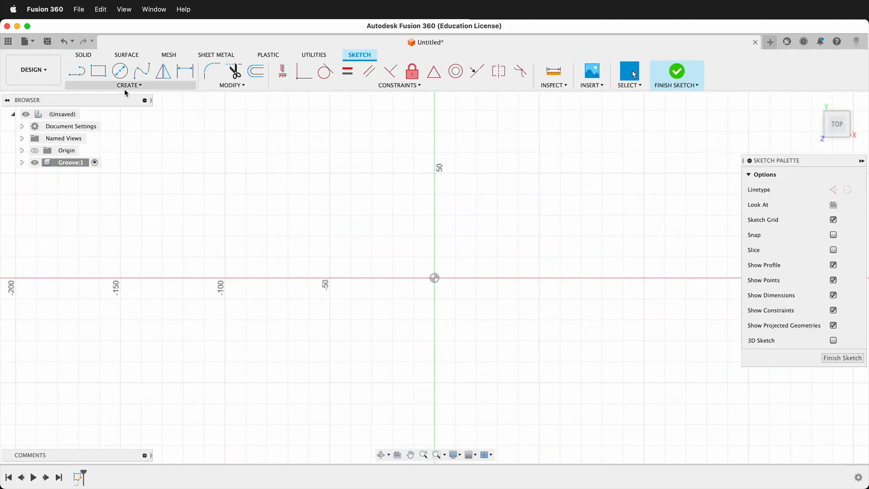
- Draw a 152.40 mm centre-rectangle square on the origin and reveal the document units
click(129, 85)
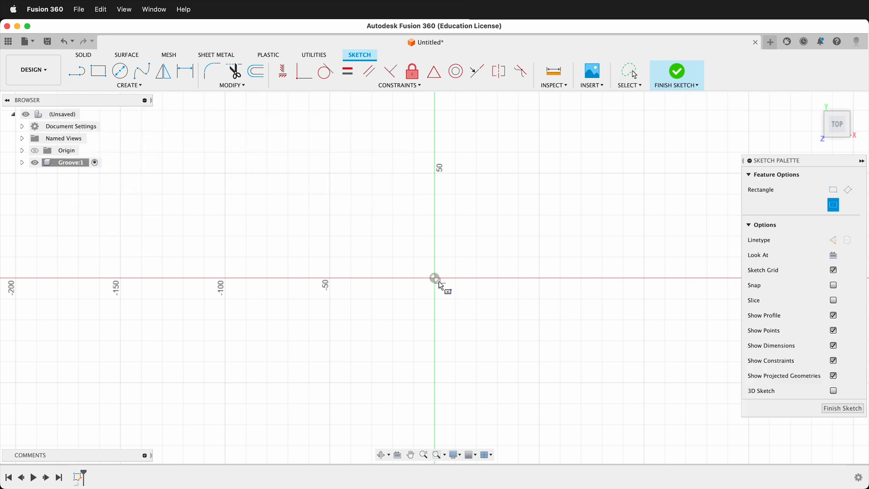
drag(435, 278, 569, 194)
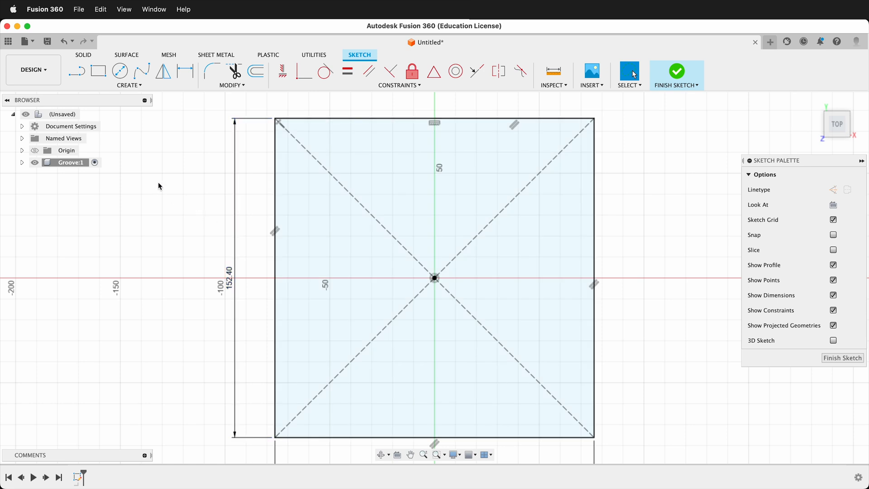
click(21, 126)
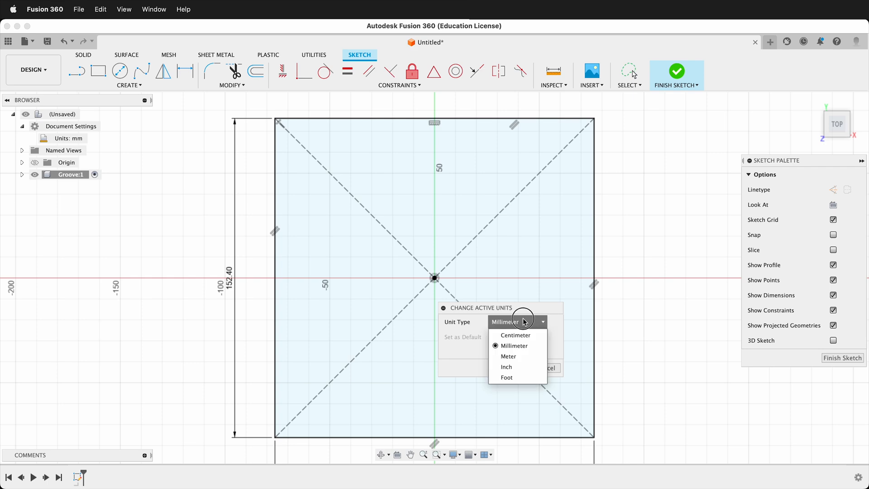
- Change the document's active units to inches
click(506, 367)
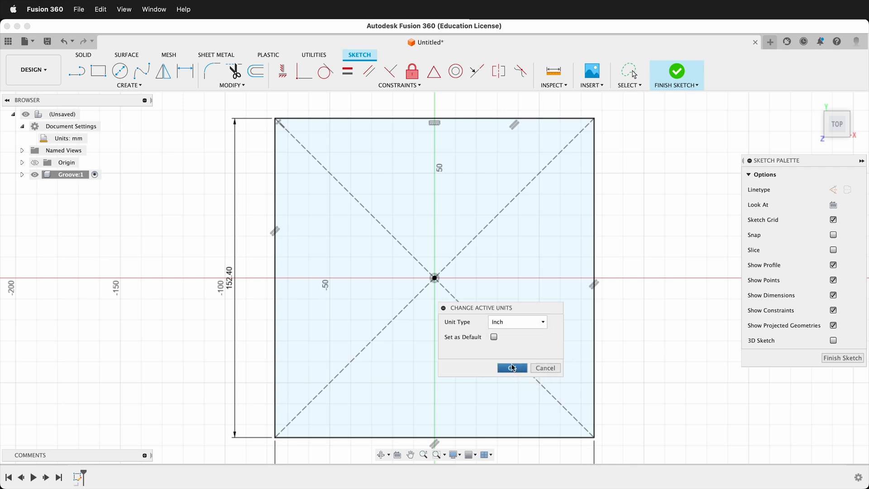
click(512, 368)
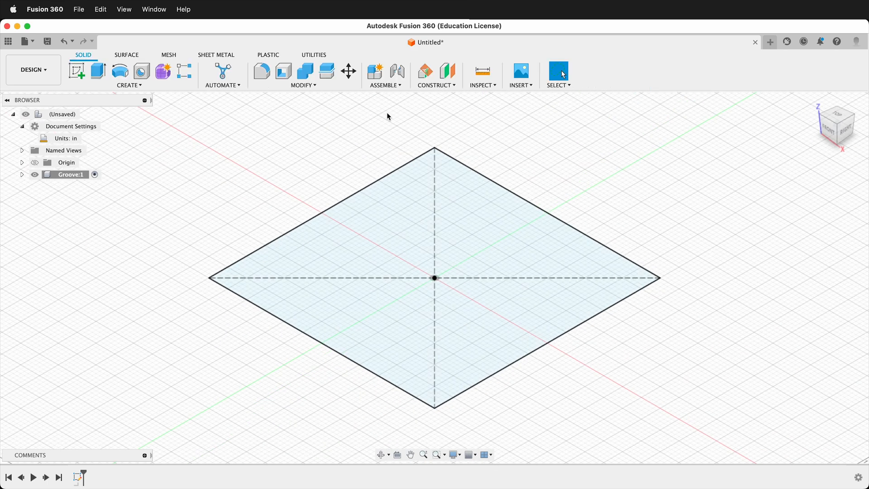
click(304, 85)
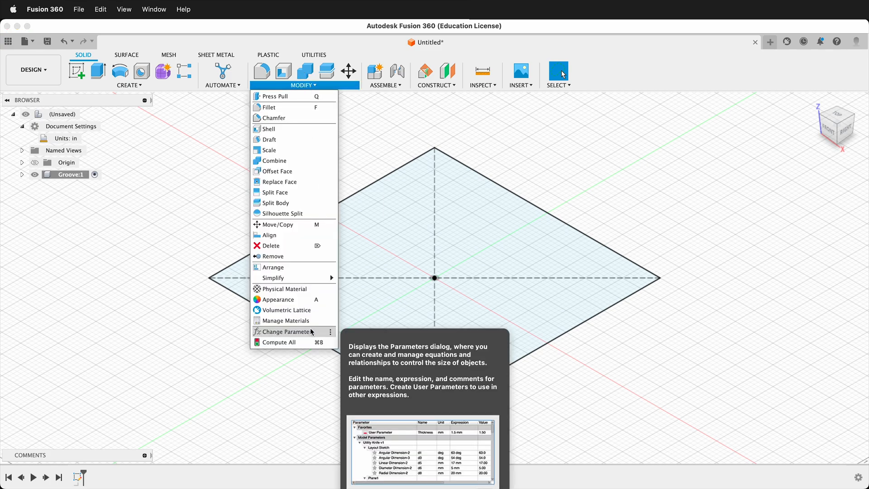
- Add a user parameter named 'ply' with the expression 0.75 in
click(285, 332)
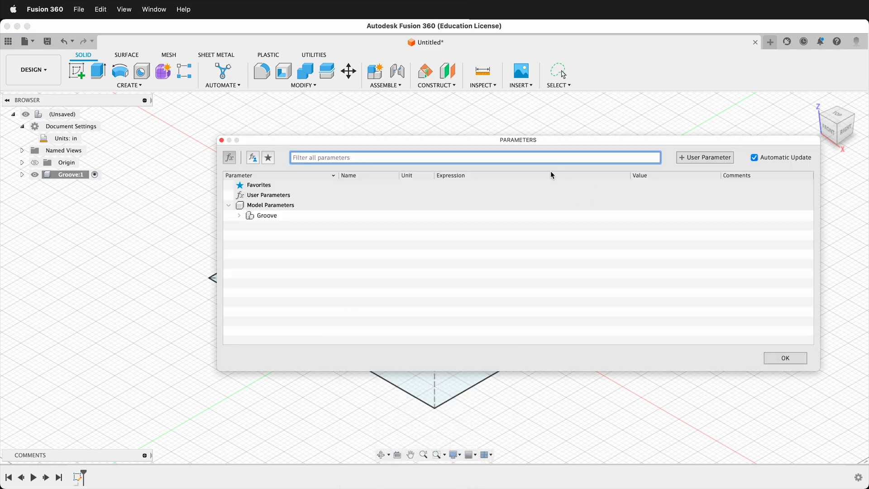
text(ply)
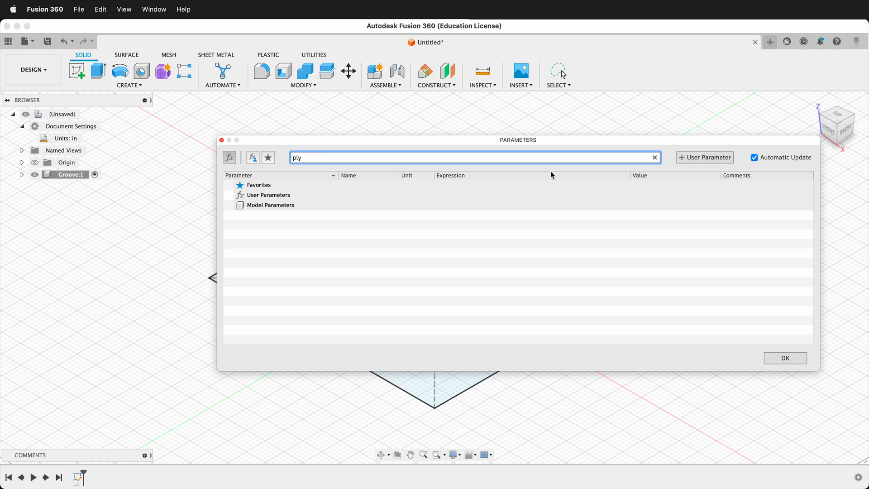
click(705, 157)
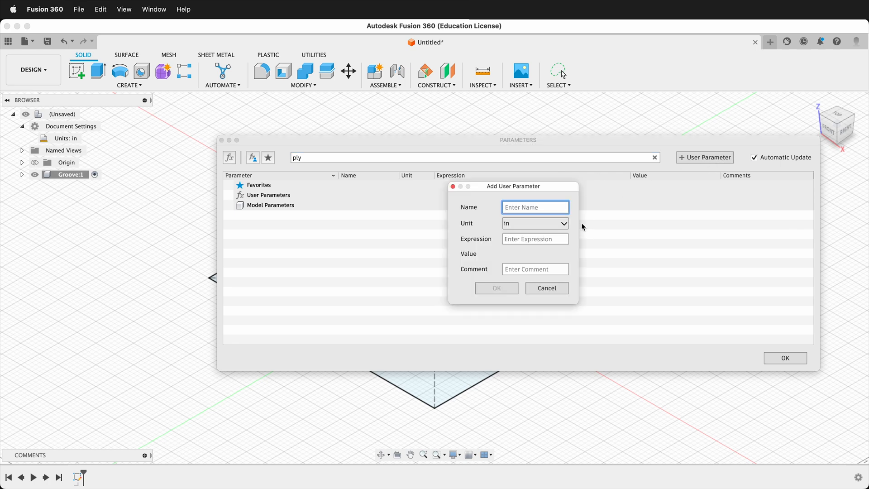
text(ply)
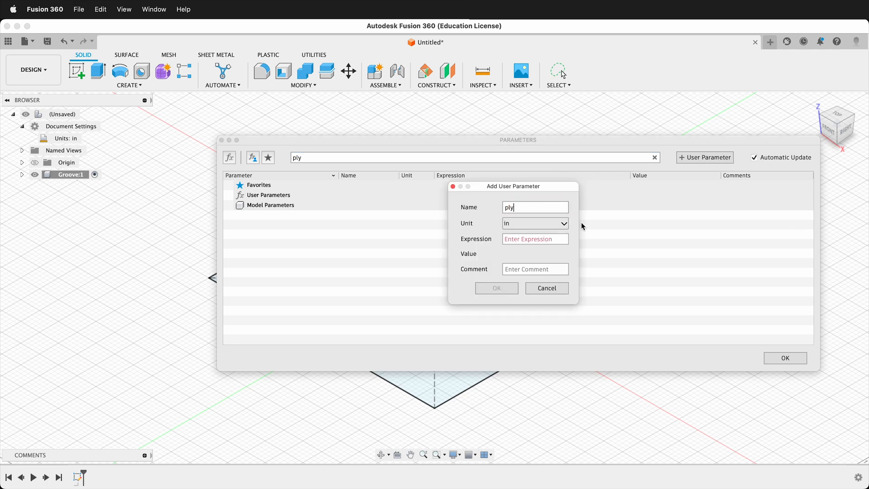
click(535, 238)
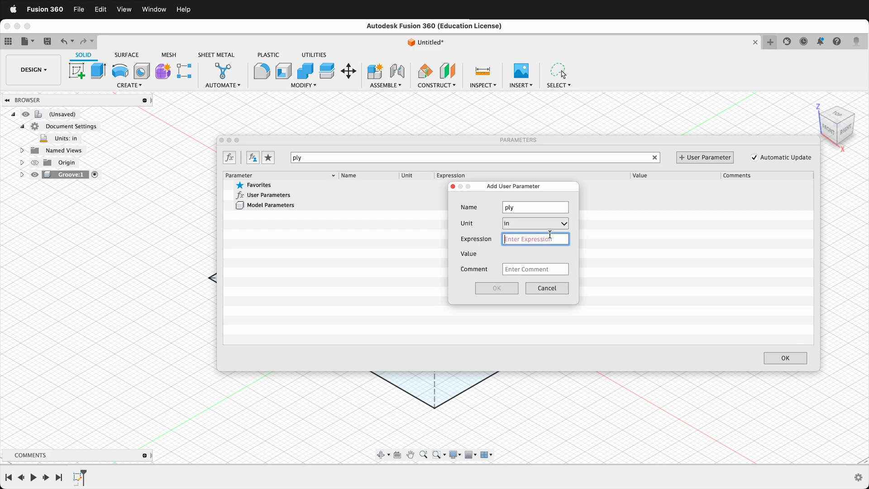
text(.75)
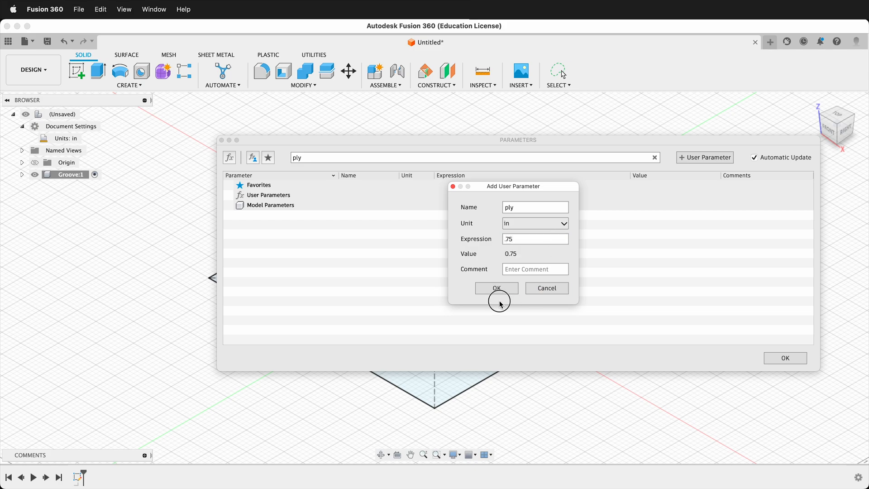
click(497, 288)
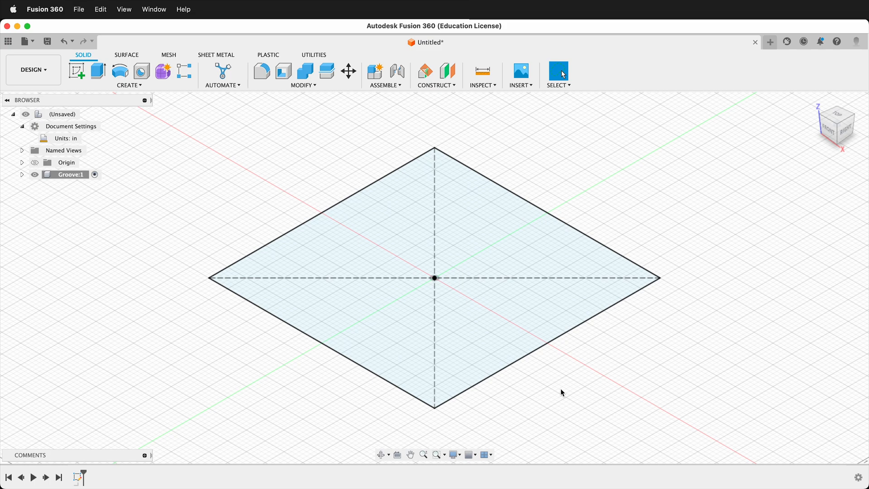
mouse_move(560, 337)
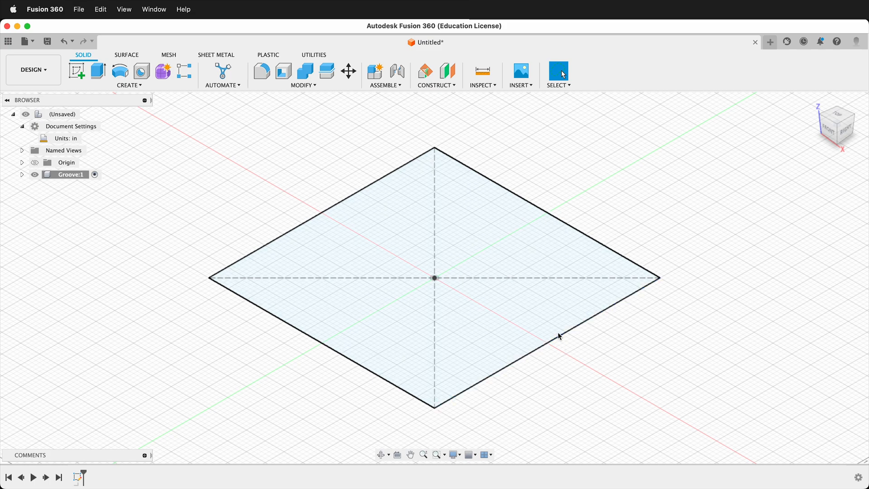
mouse_move(761, 309)
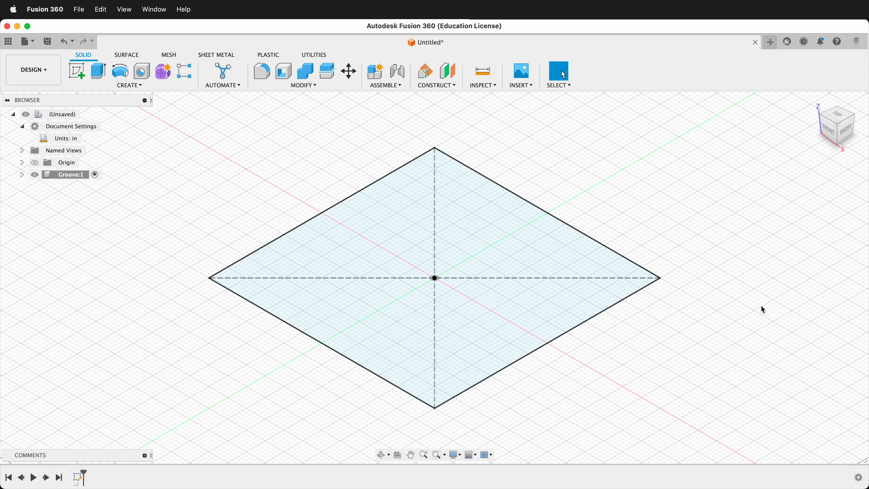
- Extrude the square profile by the distance 'ply' into a solid board
click(98, 71)
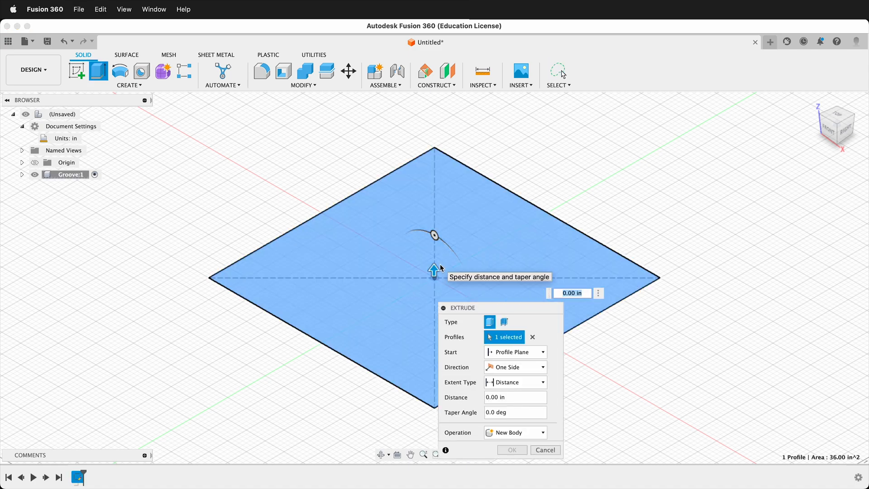
text(ply)
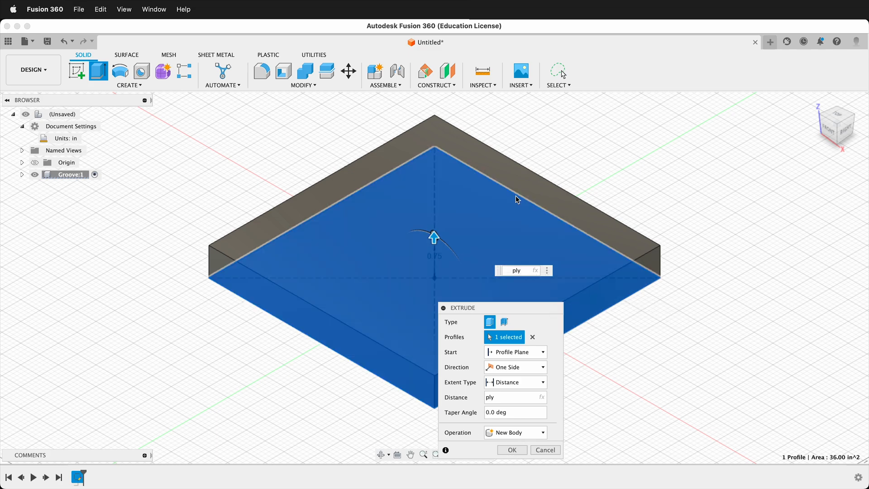
click(512, 451)
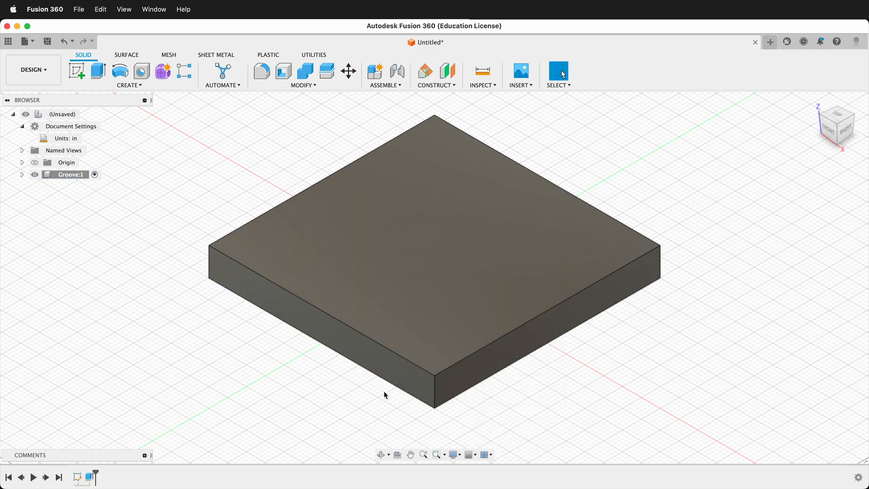
click(76, 71)
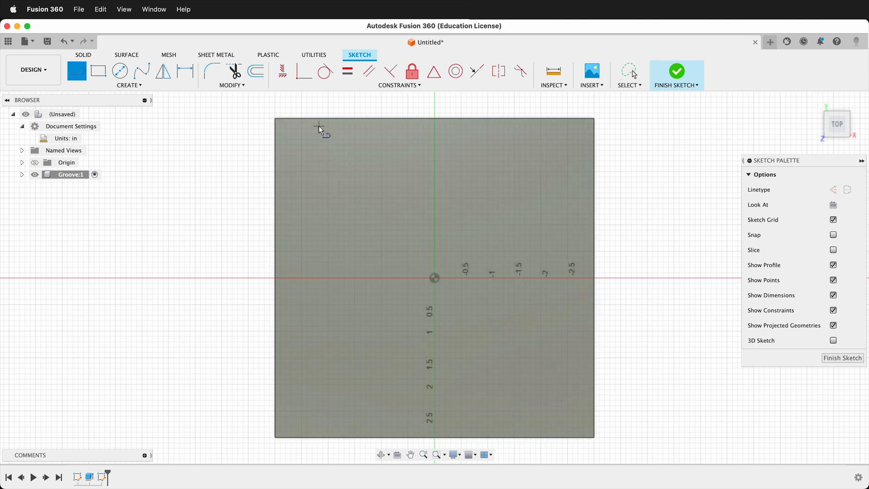
- Draw groove lines near the left edge and set their spacing to ply/2
drag(319, 127, 319, 440)
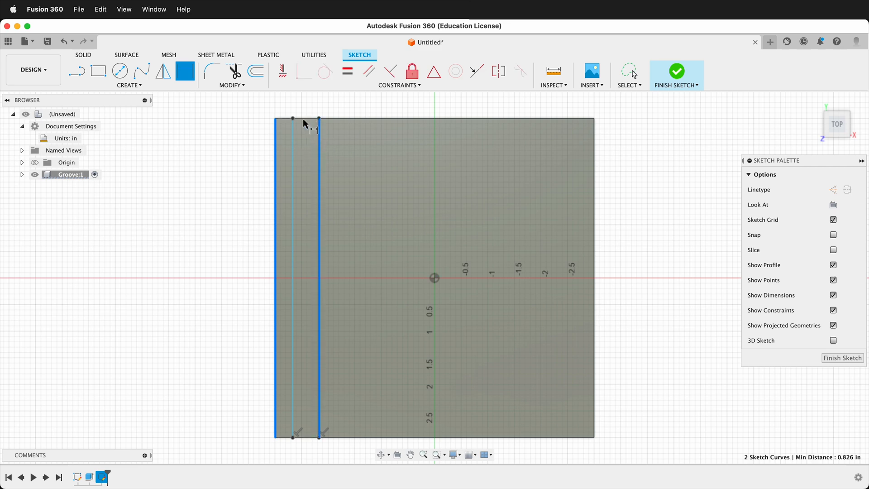
text(pl)
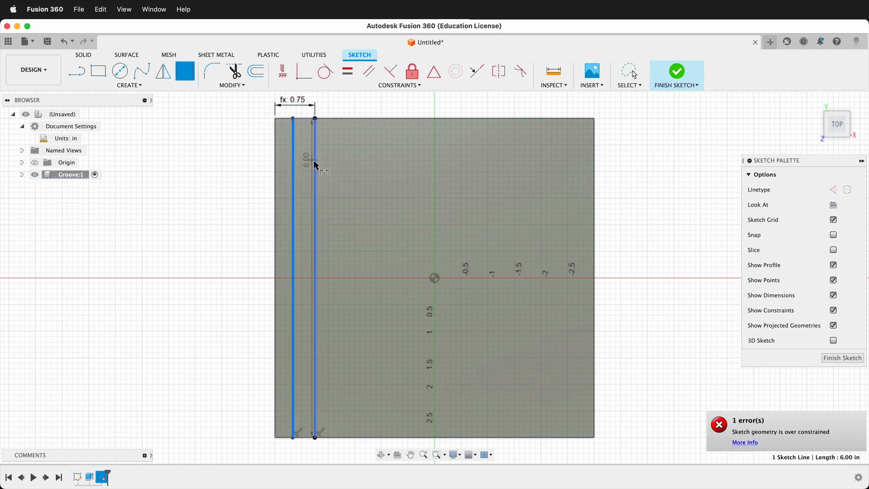
double_click(303, 164)
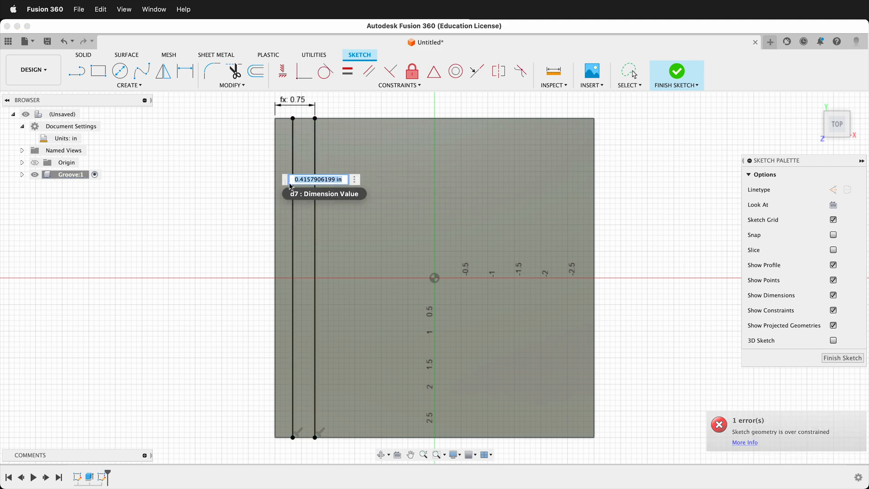
text(ply/2)
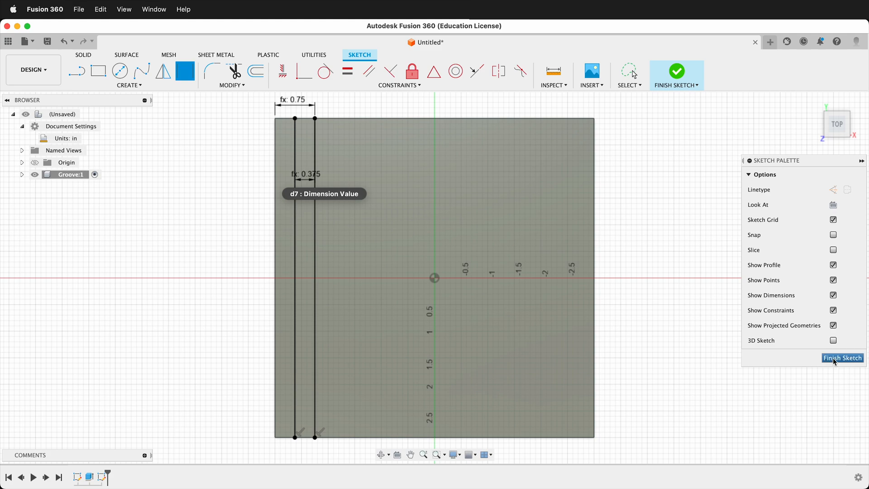
- Finish the sketch and extrude-cut the groove strip to a depth of -ply/2
click(843, 357)
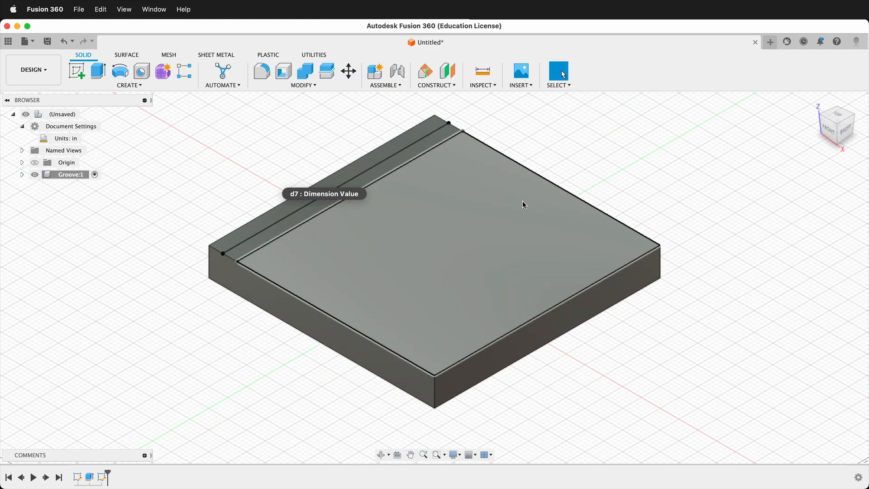
click(96, 71)
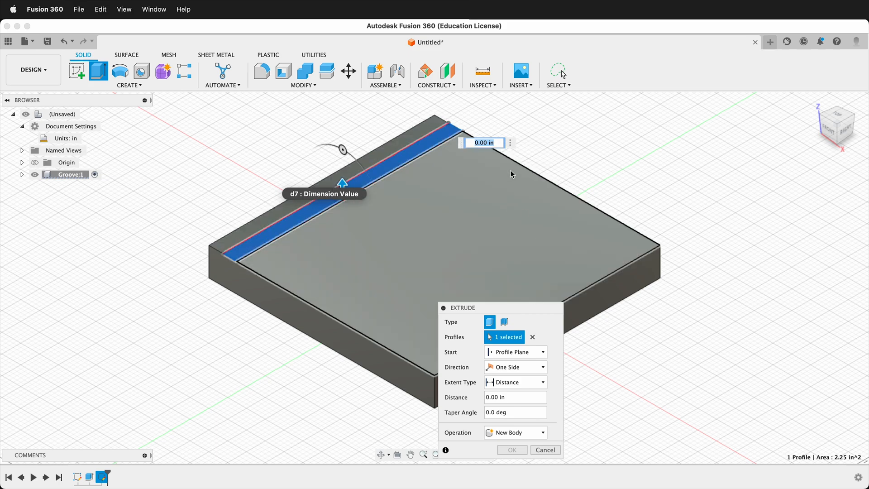
text(-ply/2)
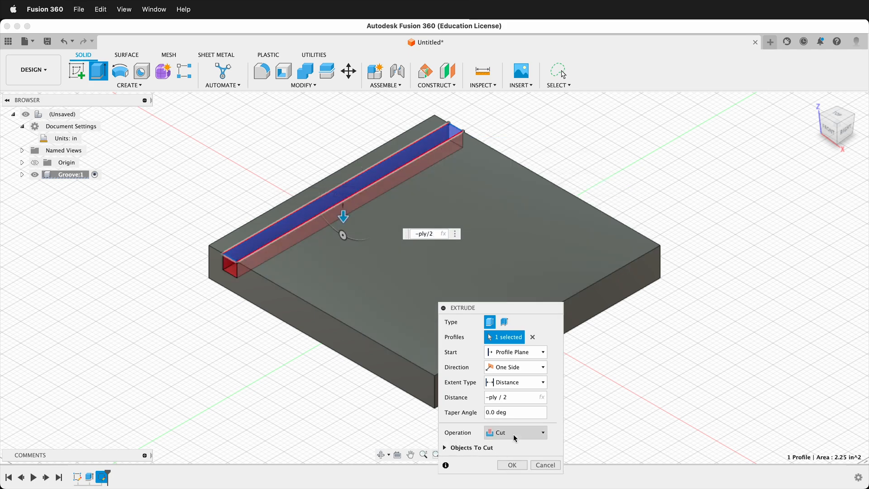
click(512, 465)
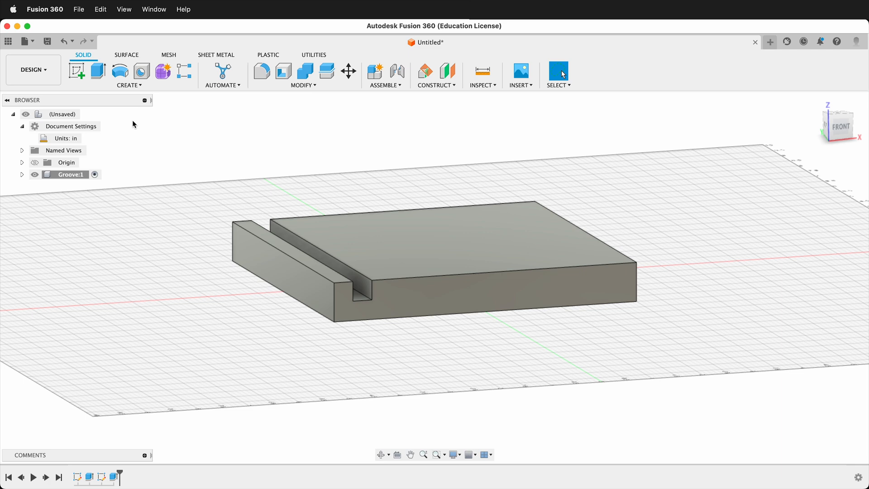
- Create a new active component named 'Tongue'
click(59, 114)
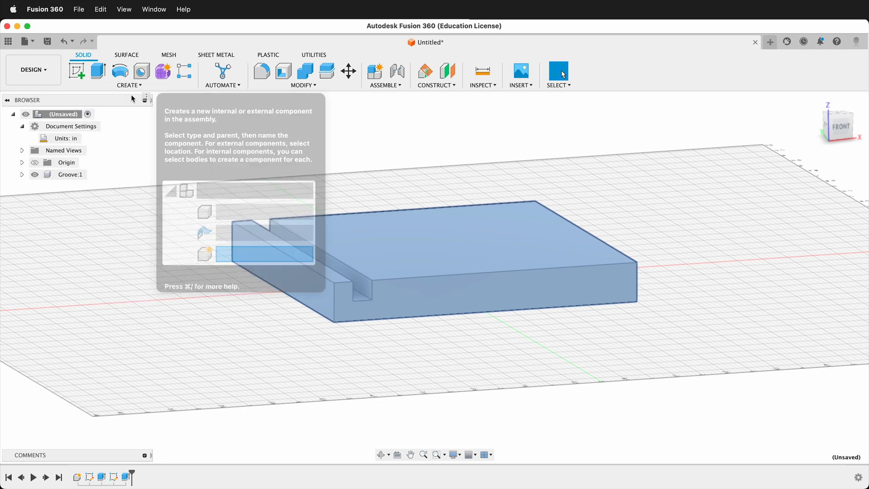
text(To)
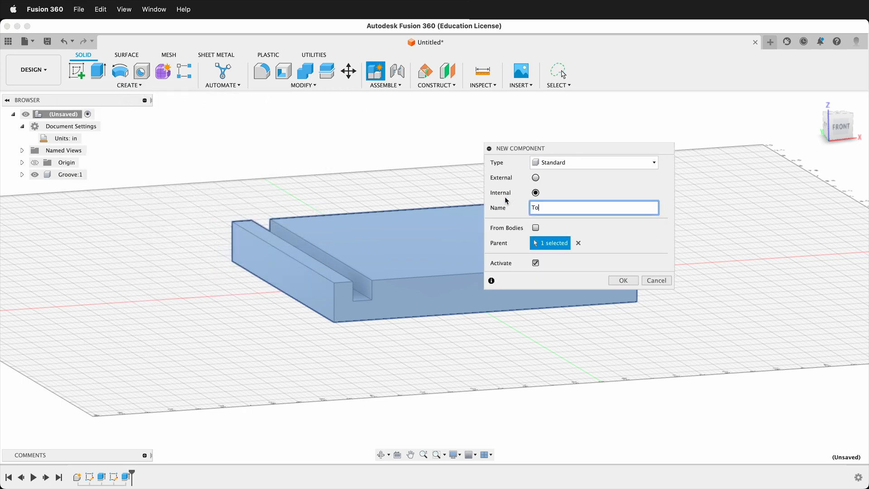
click(623, 280)
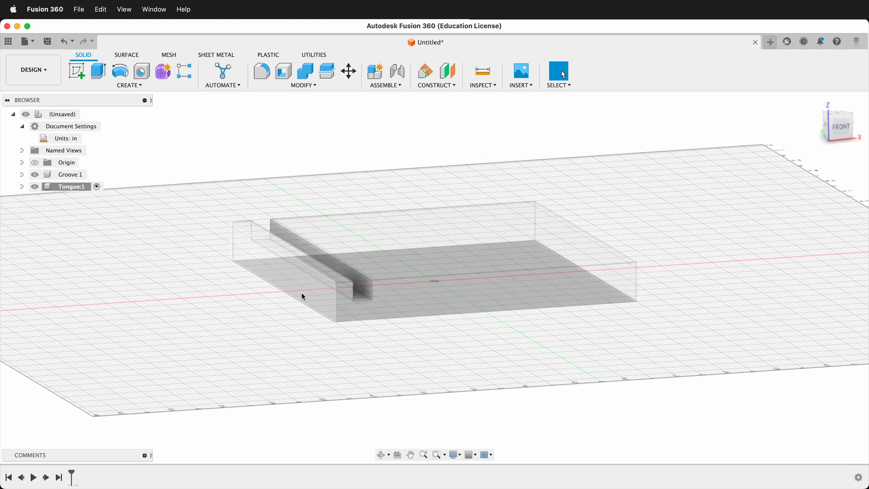
mouse_move(308, 292)
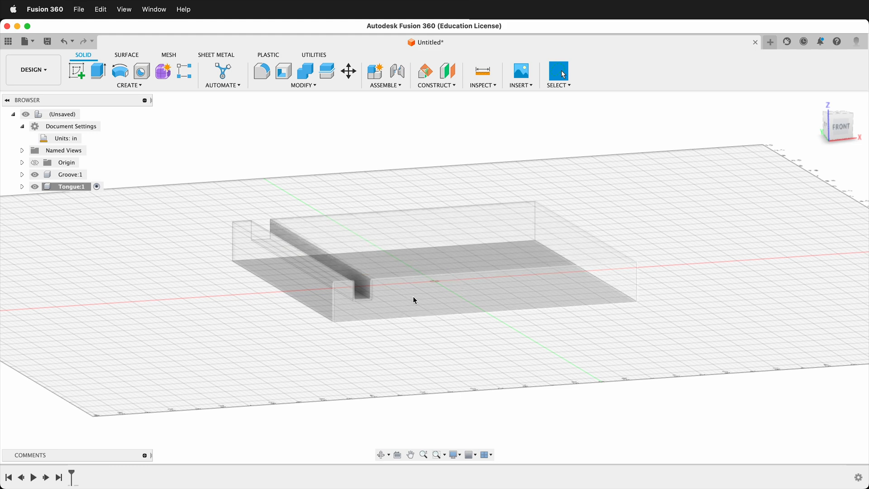
mouse_move(424, 302)
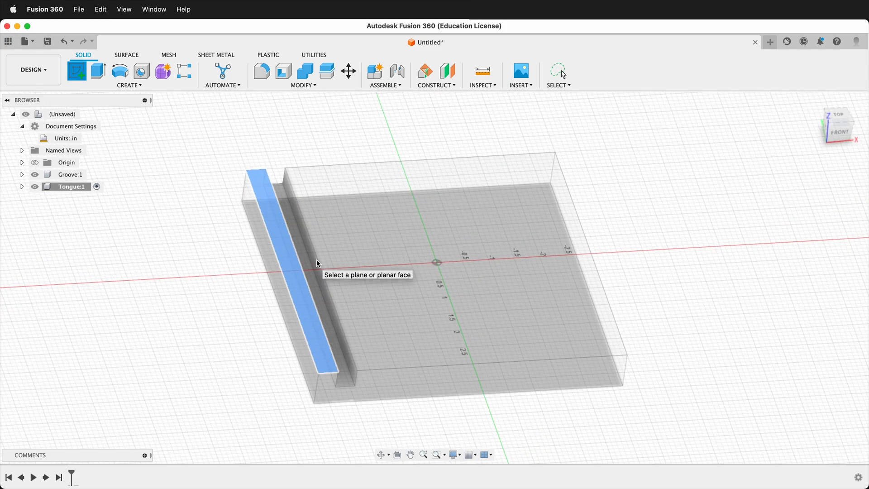
- Sketch a 0.75 × 6 in rectangle along the edge, project the groove edge, and add a line
click(318, 263)
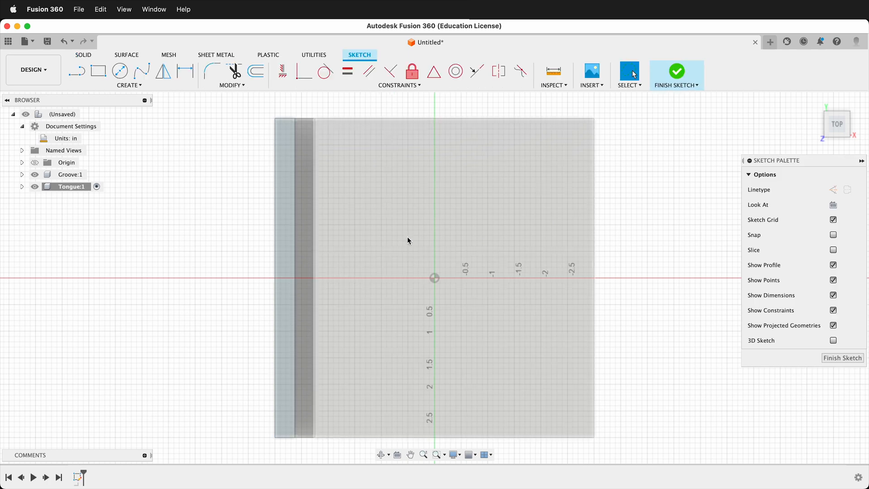
click(98, 71)
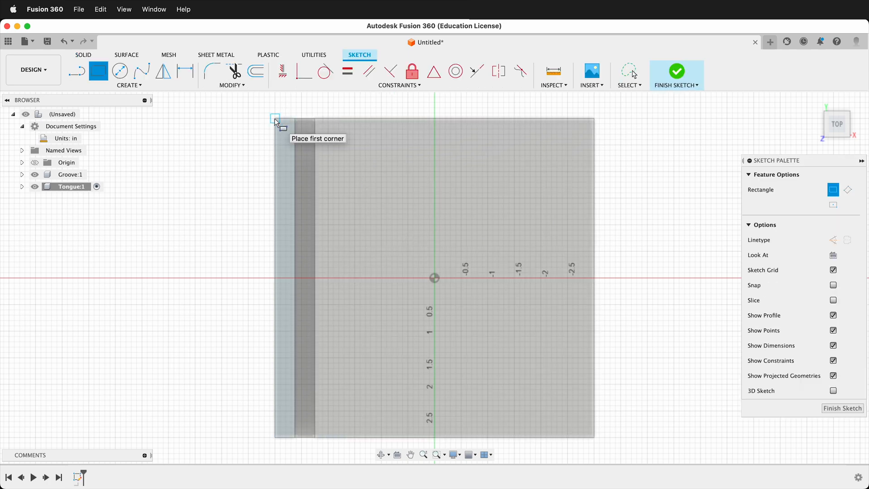
drag(276, 120, 315, 438)
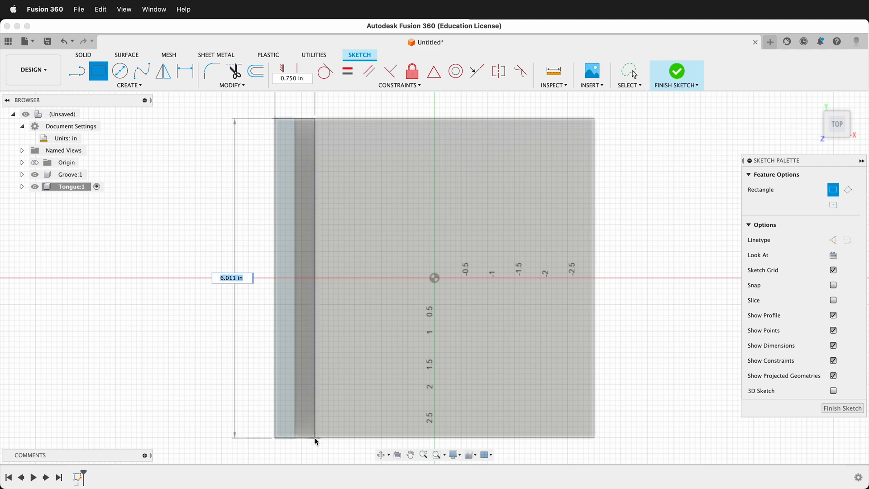
drag(316, 442, 313, 448)
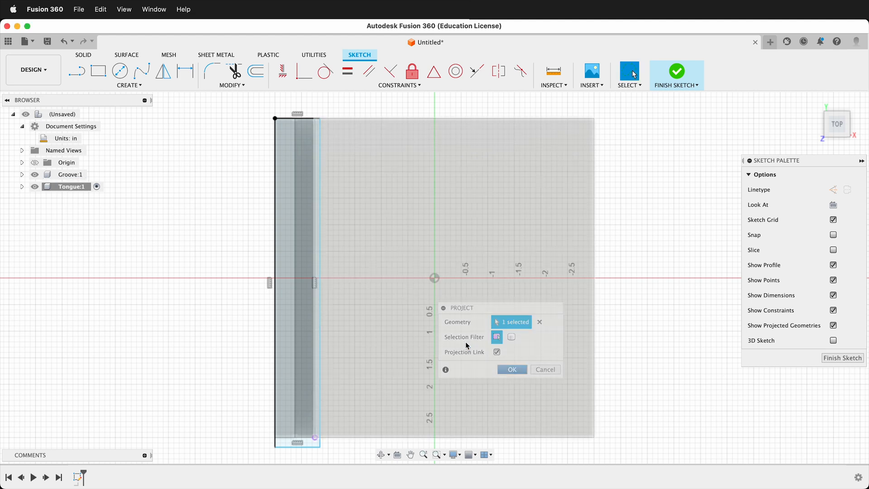
click(512, 369)
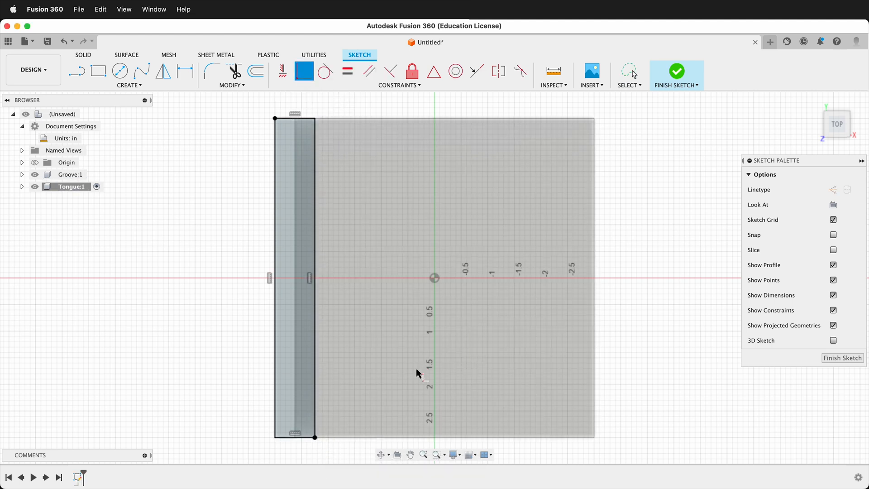
click(78, 71)
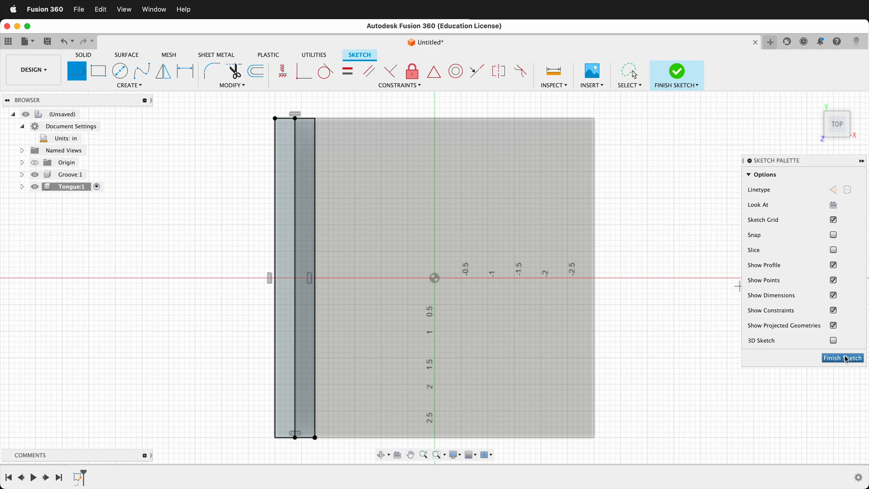
click(843, 358)
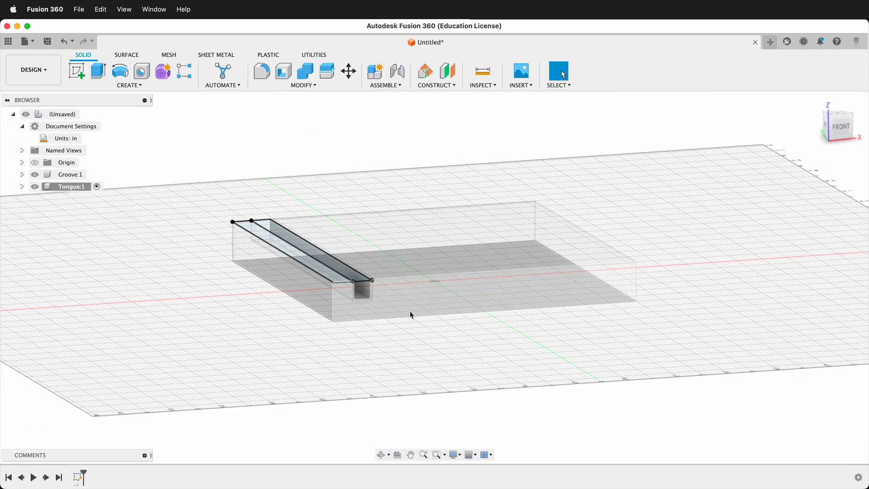
- Extrude the tongue strip into a half-ply-deep solid bar filling the groove
click(98, 71)
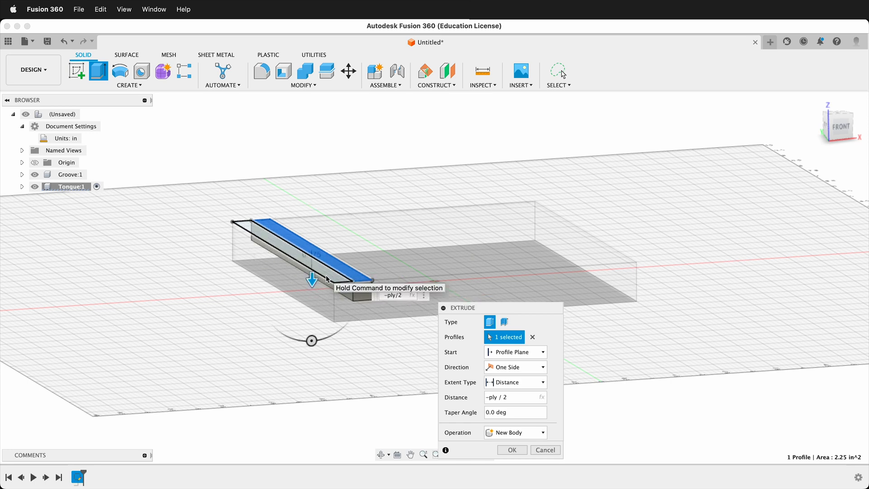
click(513, 450)
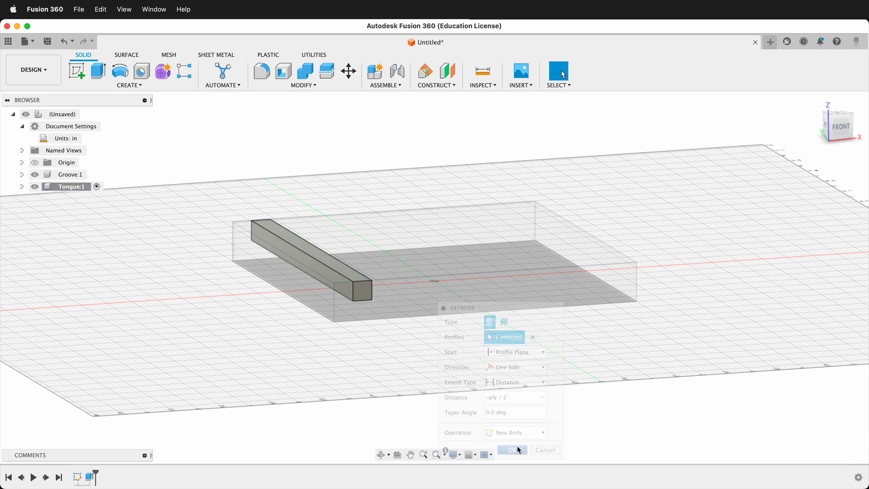
click(512, 450)
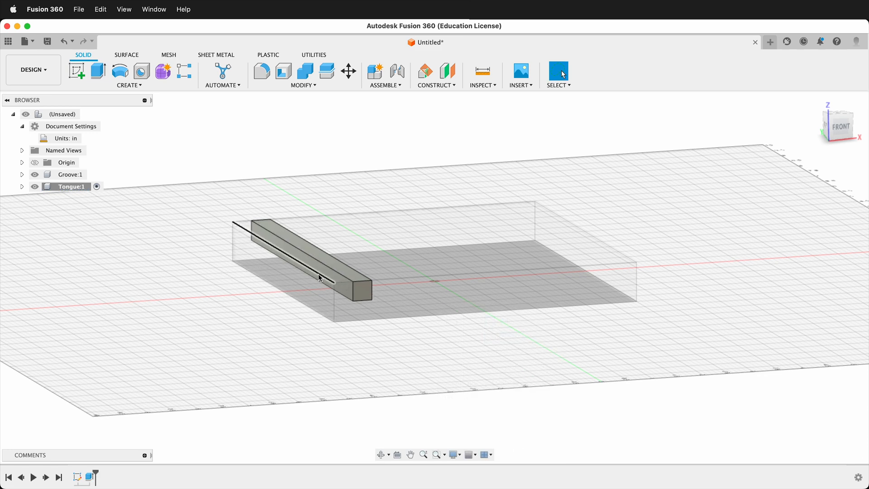
- Show Tongue:1's Sketch1 again from its Sketches folder in the Browser
click(22, 187)
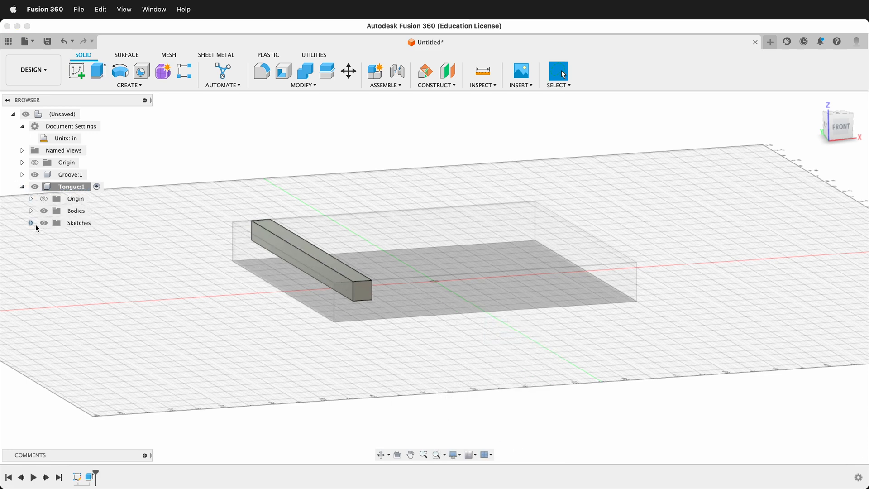
click(30, 223)
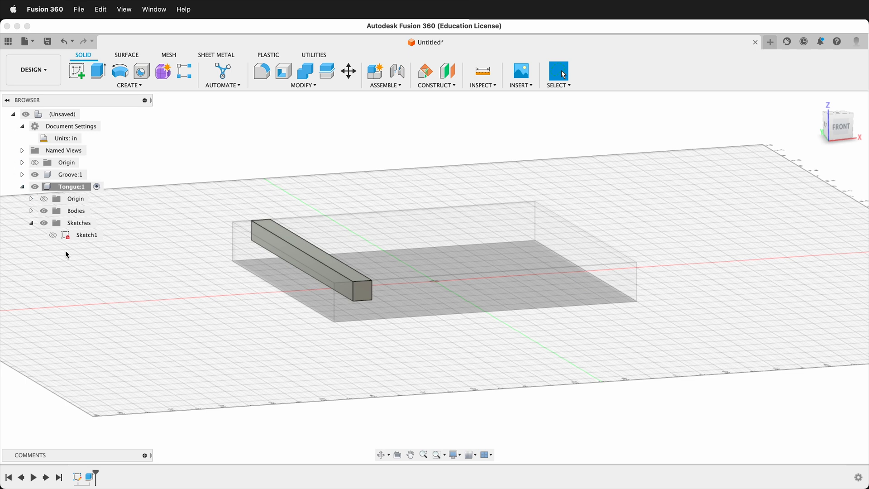
click(53, 235)
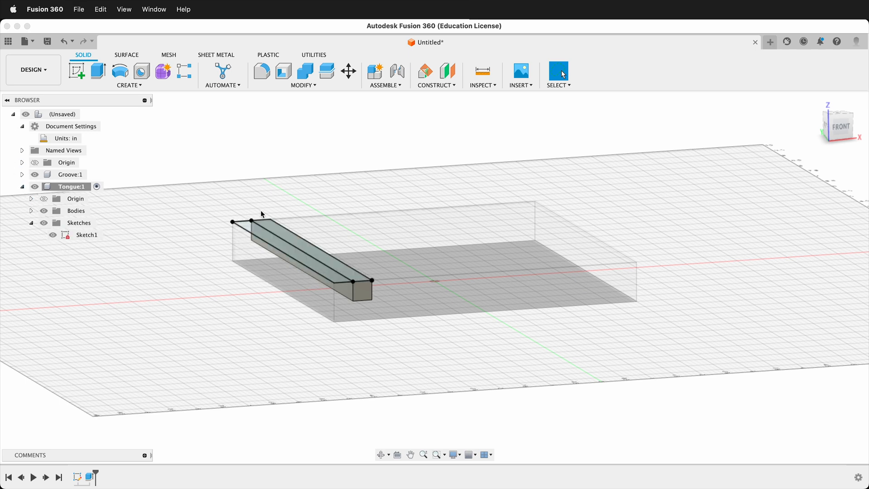
- Extrude both tongue sketch profiles upward by 6-ply, joined to the tongue
click(98, 72)
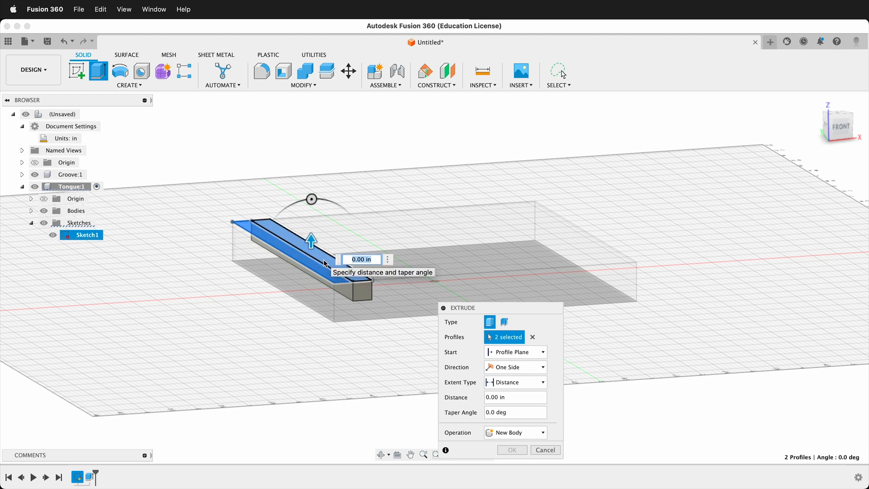
text(6)
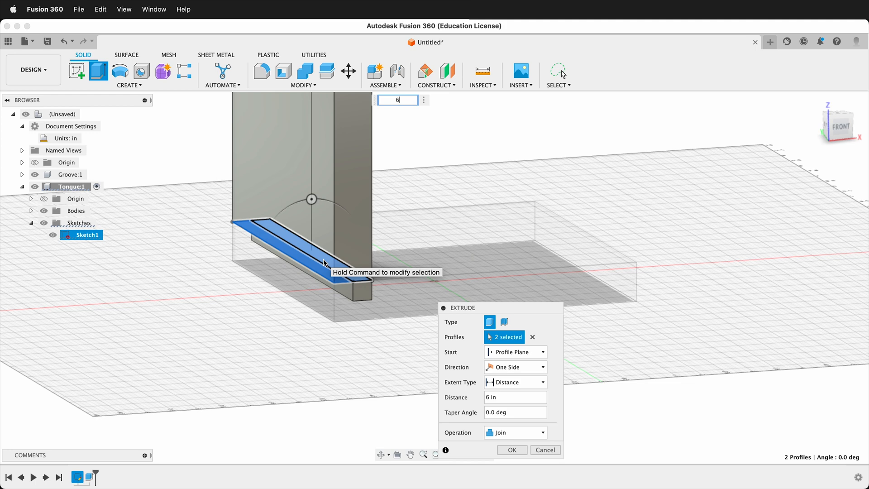
text(-ply)
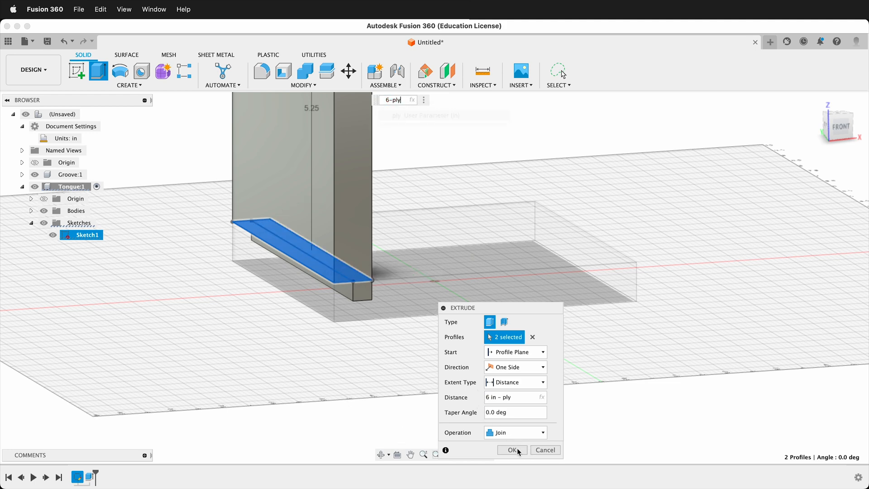
click(512, 450)
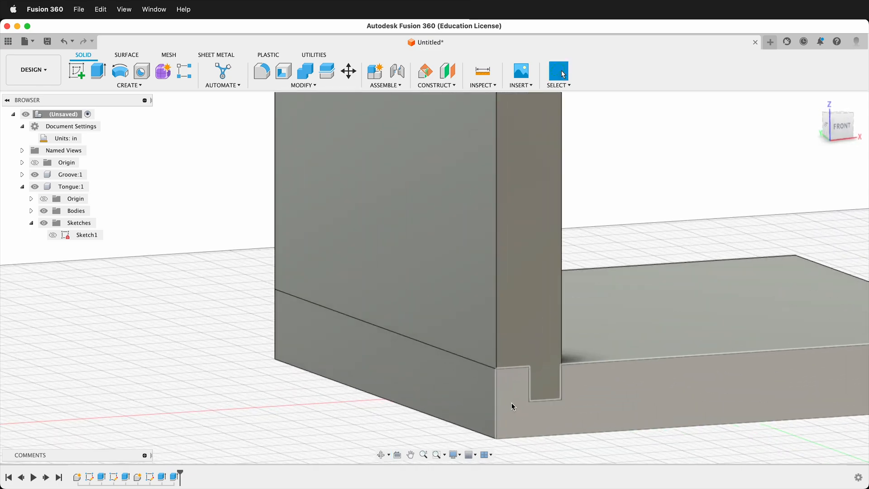
- Orbit to inspect the groove, then turn on Display Component Colors from Inspect
drag(510, 405, 568, 343)
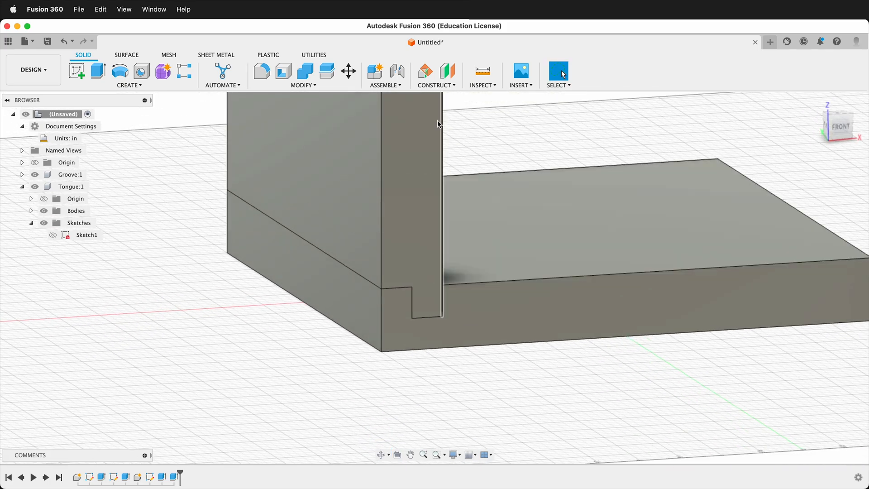
click(483, 74)
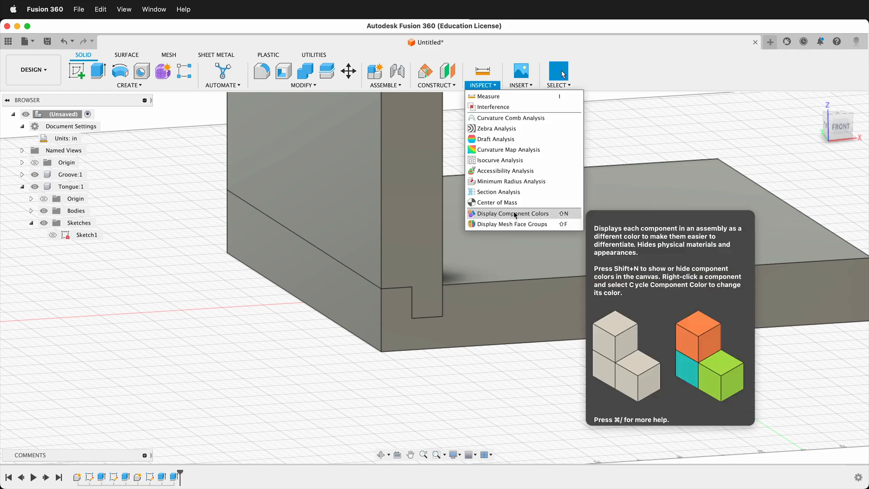
click(512, 213)
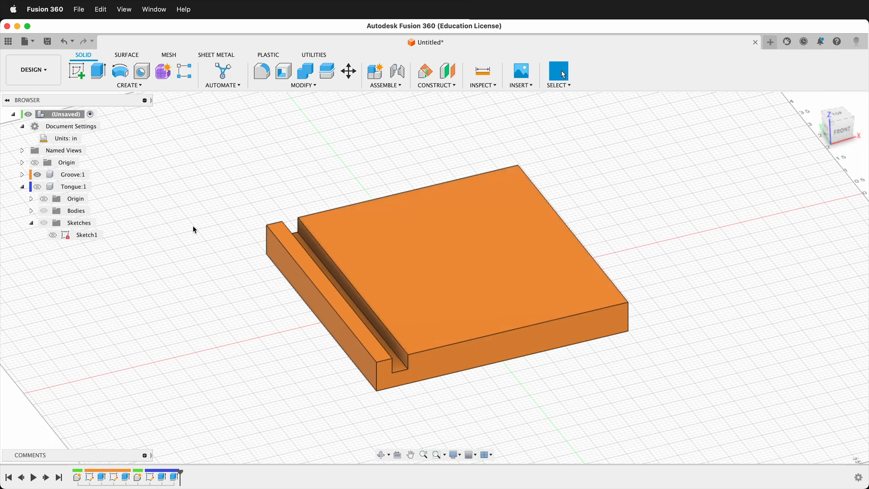
mouse_move(210, 79)
text(Tongue2)
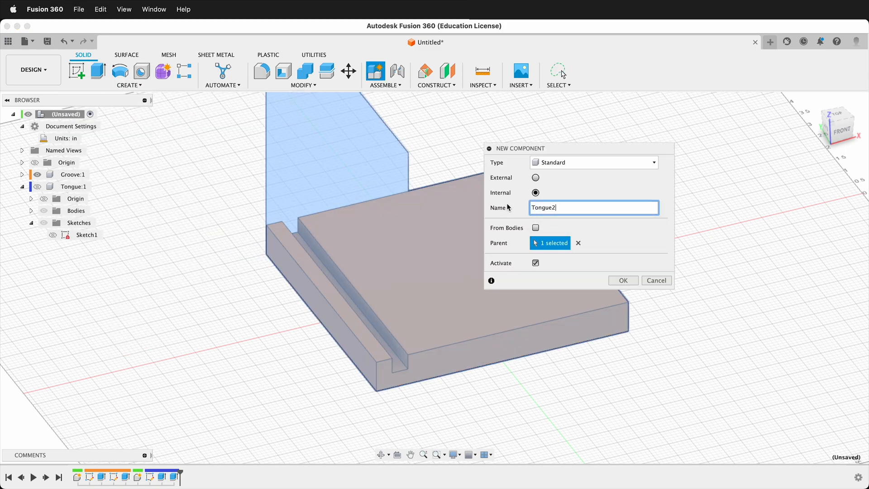
- Create the Tongue2 component and project two groove corner vertices into its sketch
click(623, 280)
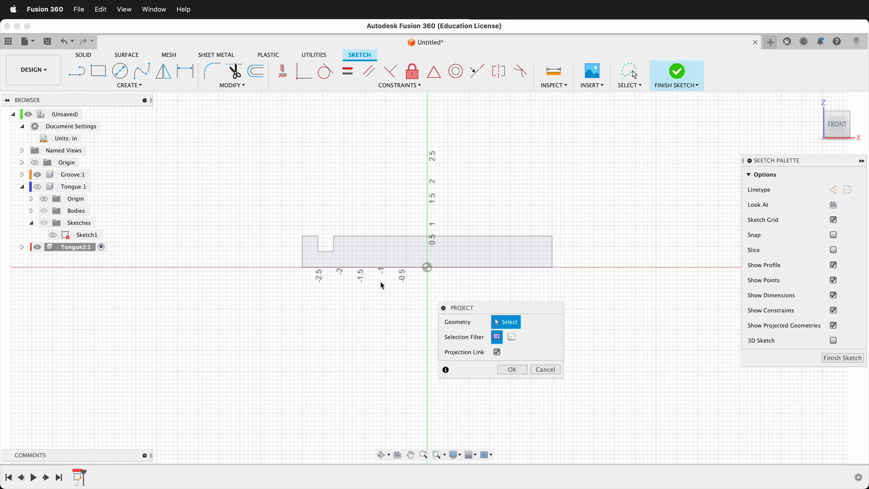
click(302, 236)
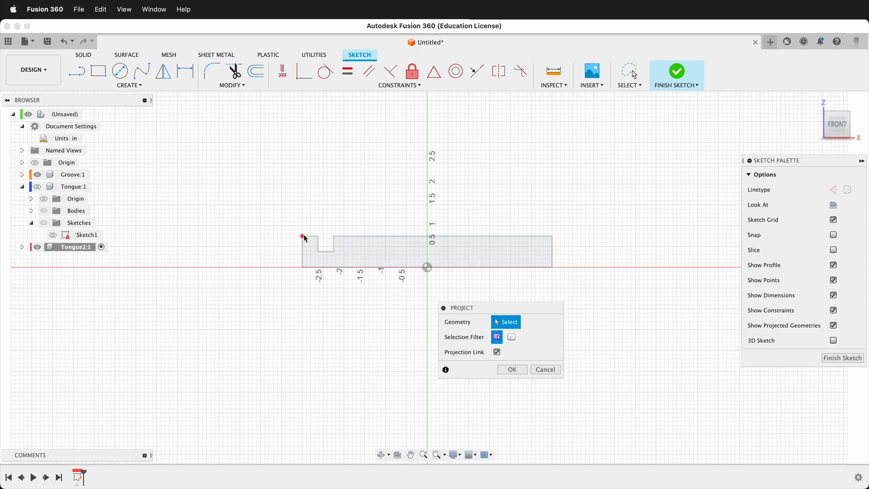
click(317, 251)
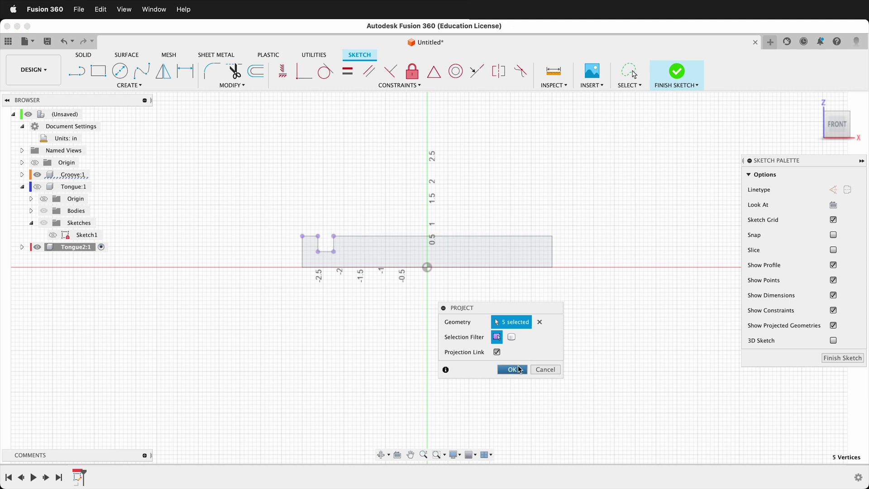
click(511, 370)
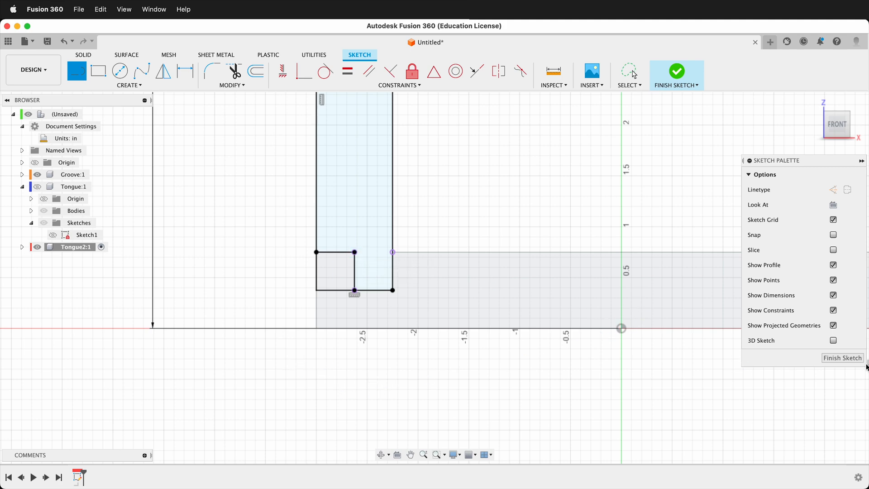
- Finish the Tongue2 sketch and extrude its board profile To Object, up to a chosen face
click(677, 70)
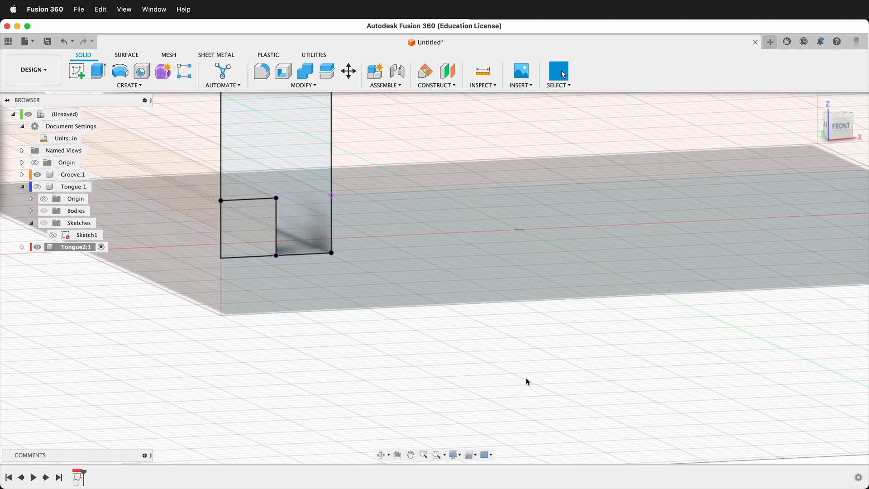
drag(527, 381, 438, 210)
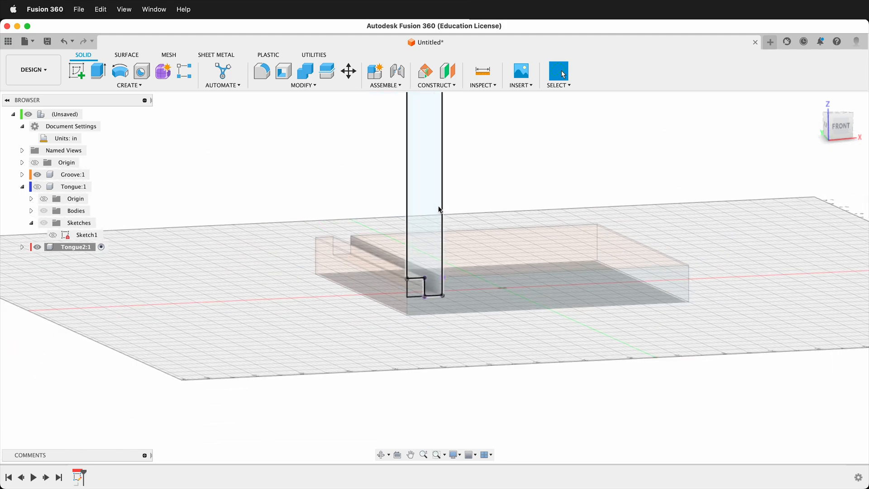
click(99, 71)
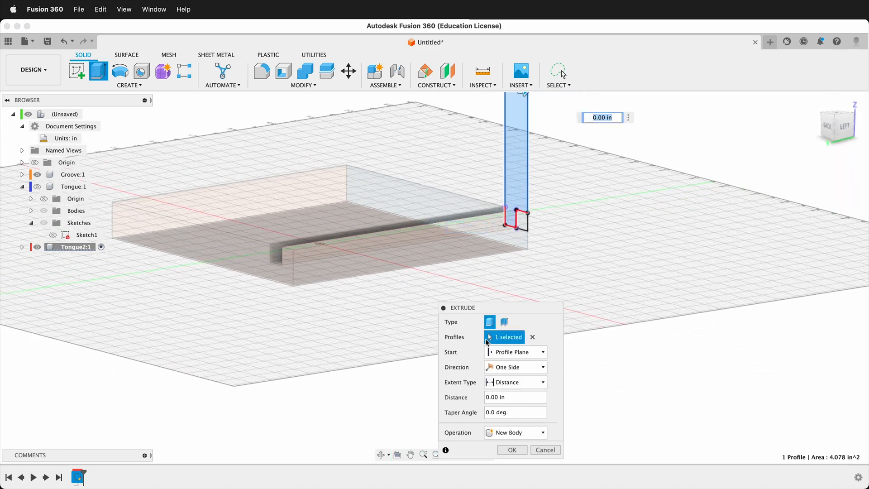
click(515, 382)
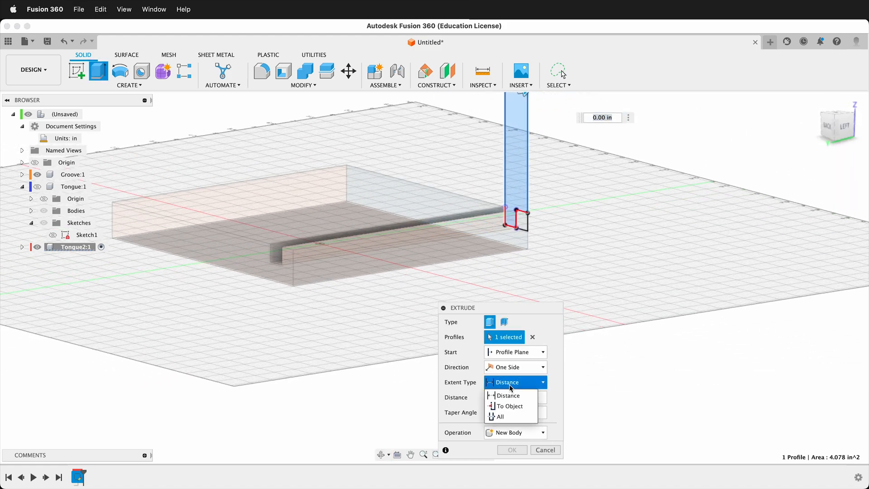
click(508, 406)
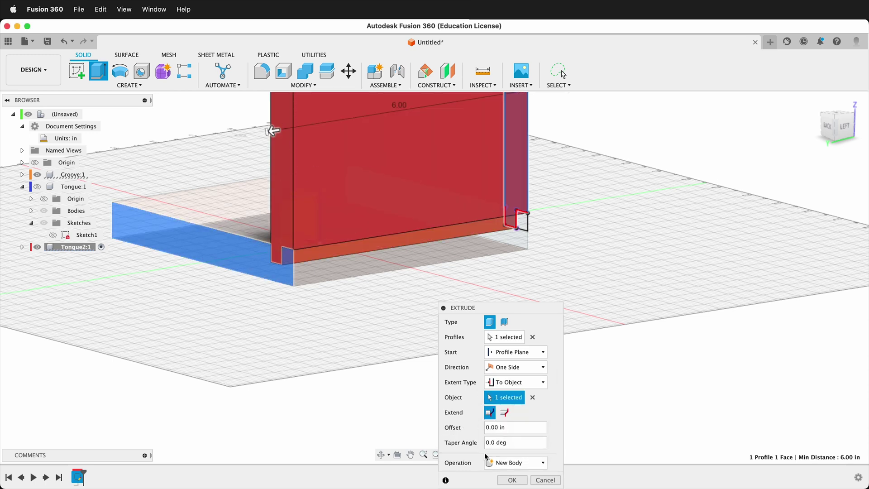
click(512, 480)
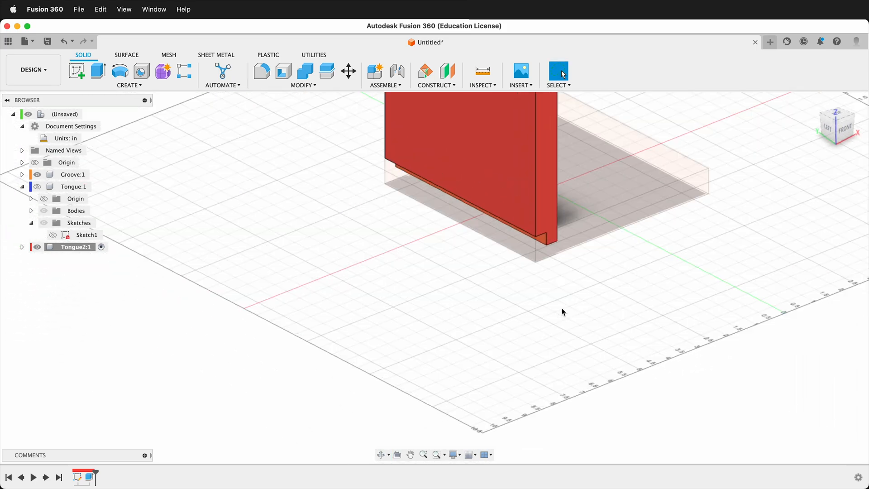
- Orbit and zoom around the red board in the orange groove, viewing it from behind
drag(562, 312, 531, 262)
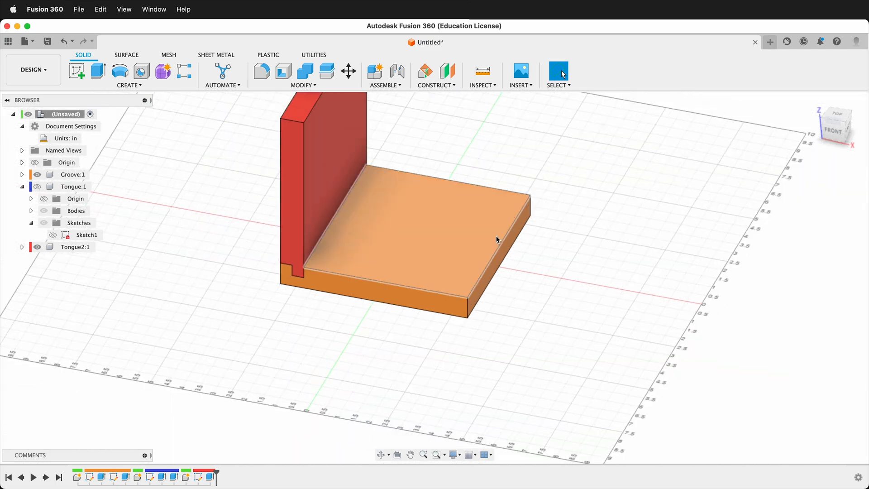
drag(497, 240, 456, 164)
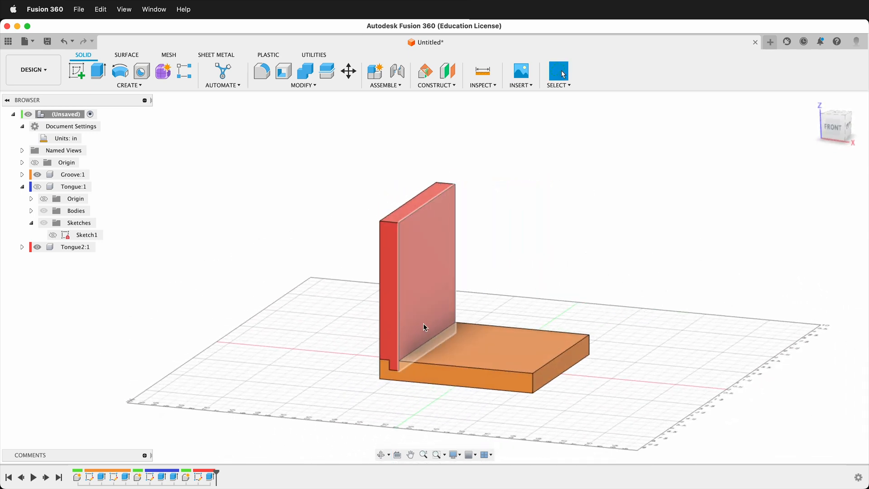
drag(424, 327, 607, 316)
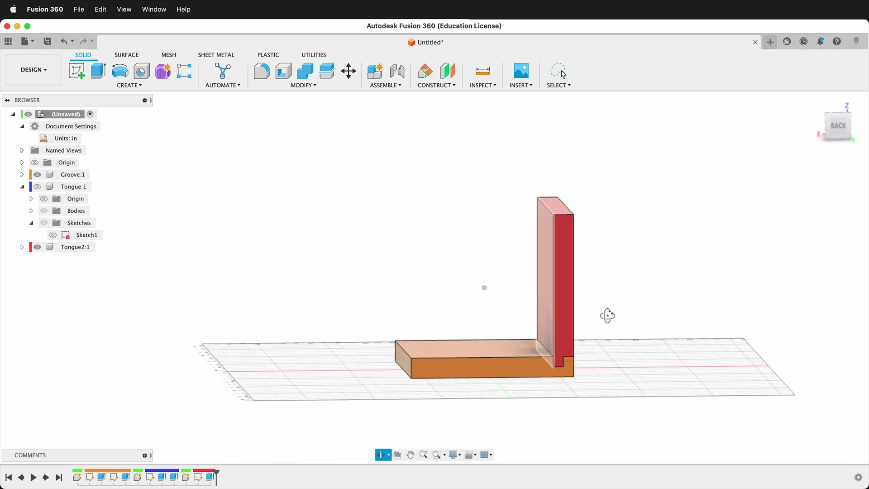